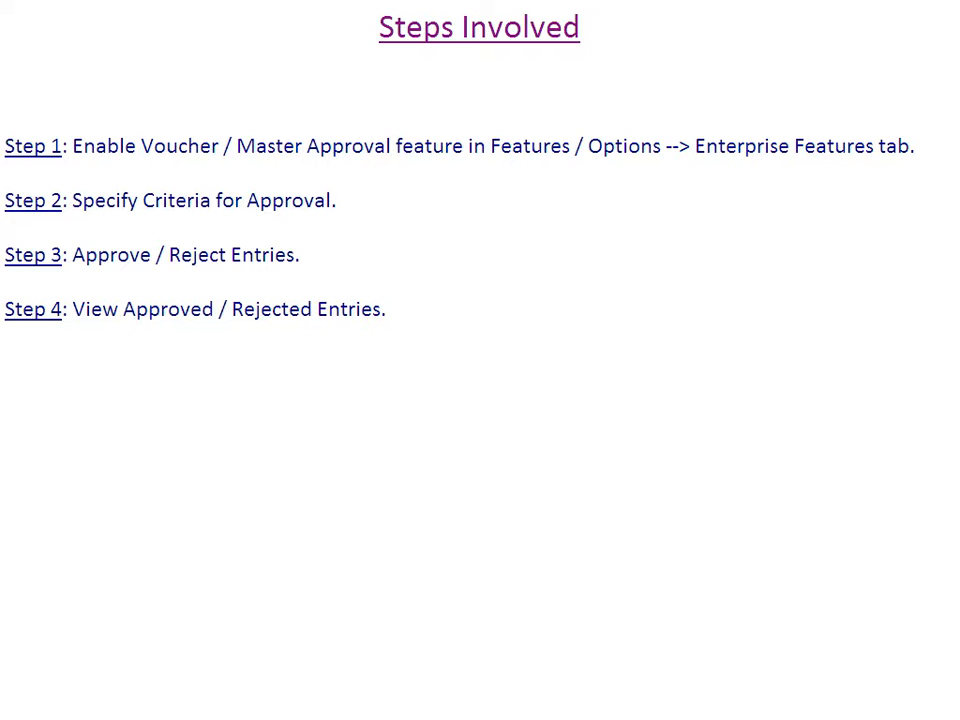
Step: Enable Voucher / Master Approval (Y) under Enterprise Features in the Features/Options configuration
{"action": "left_click", "coordinate": [204, 706]}
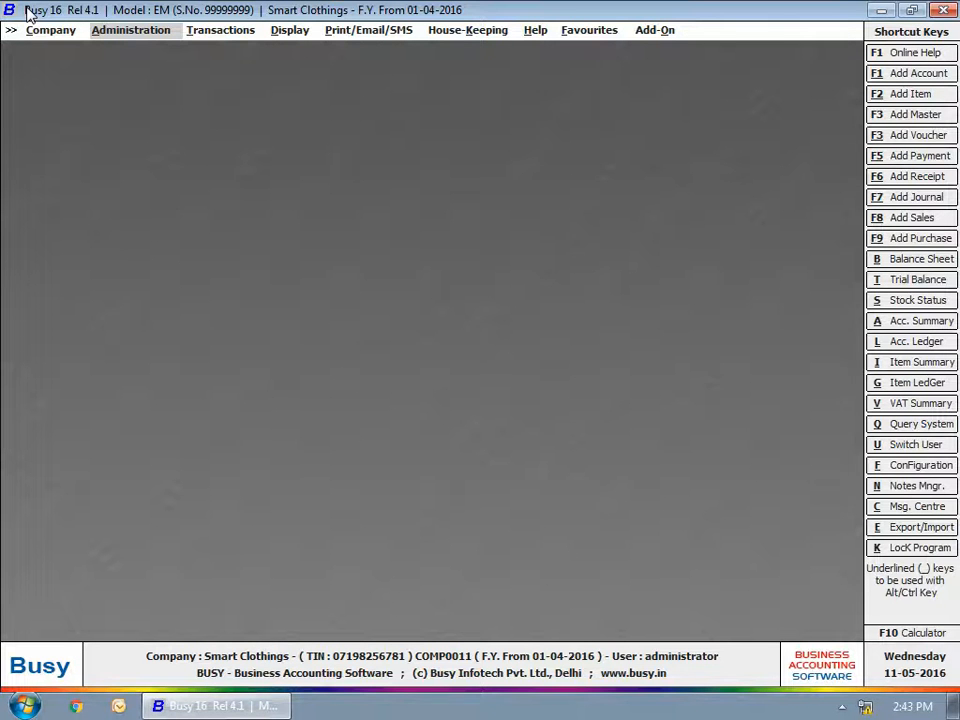
{"action": "left_click", "coordinate": [130, 30]}
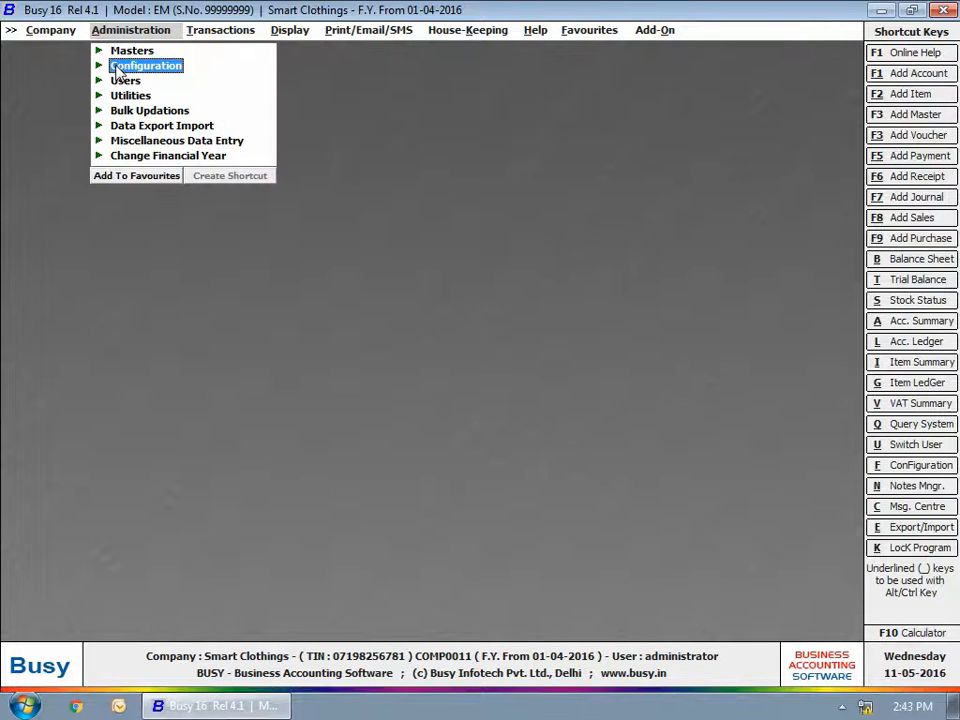
{"action": "left_click", "coordinate": [146, 64]}
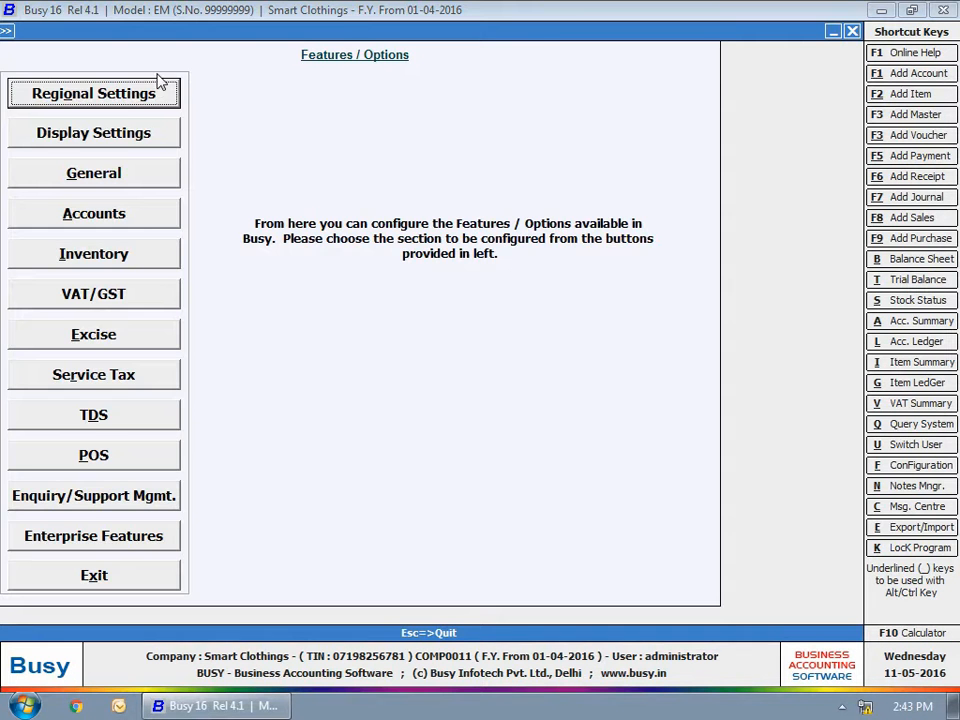
{"action": "left_click", "coordinate": [92, 536]}
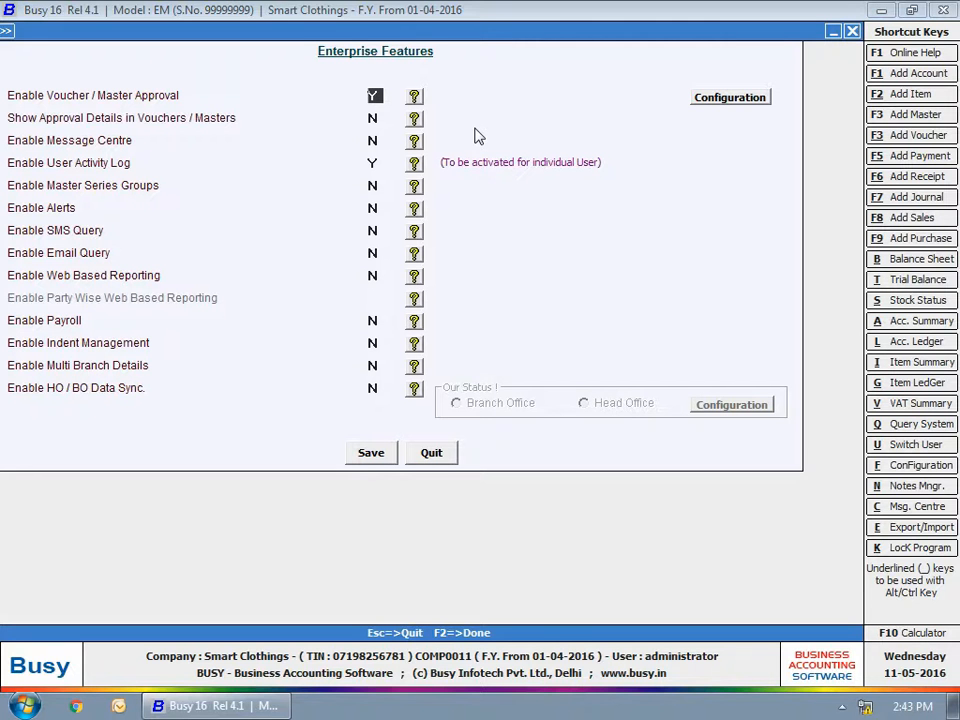
{"action": "left_click", "coordinate": [728, 96]}
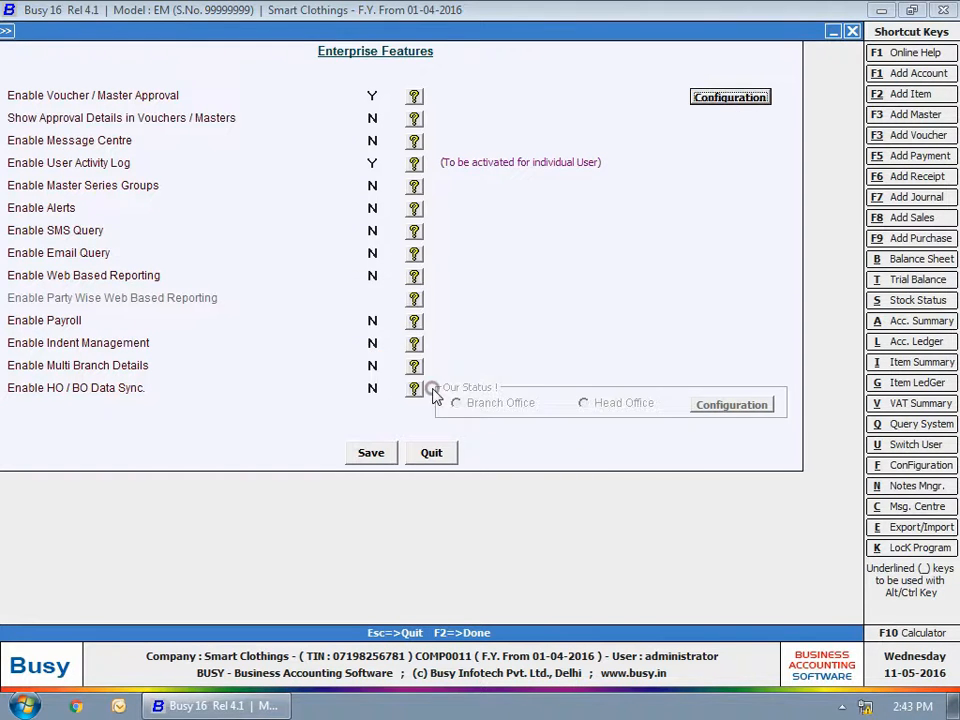
Step: Add a Payment approval row for All Series with approvers administrator and Shalini
{"action": "left_click", "coordinate": [730, 96]}
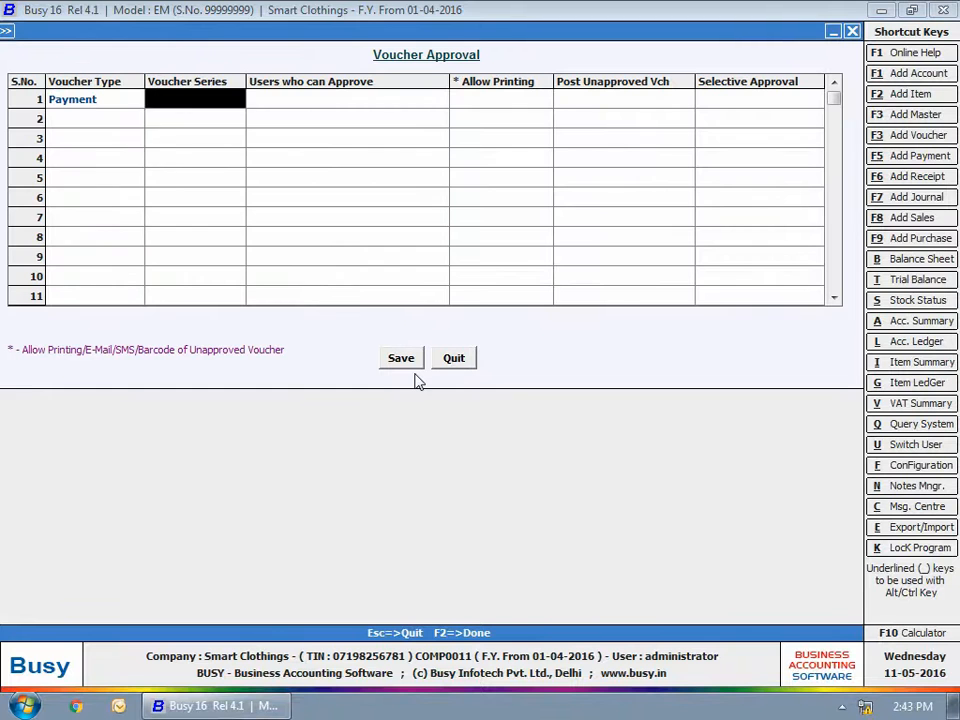
{"action": "left_click", "coordinate": [196, 100]}
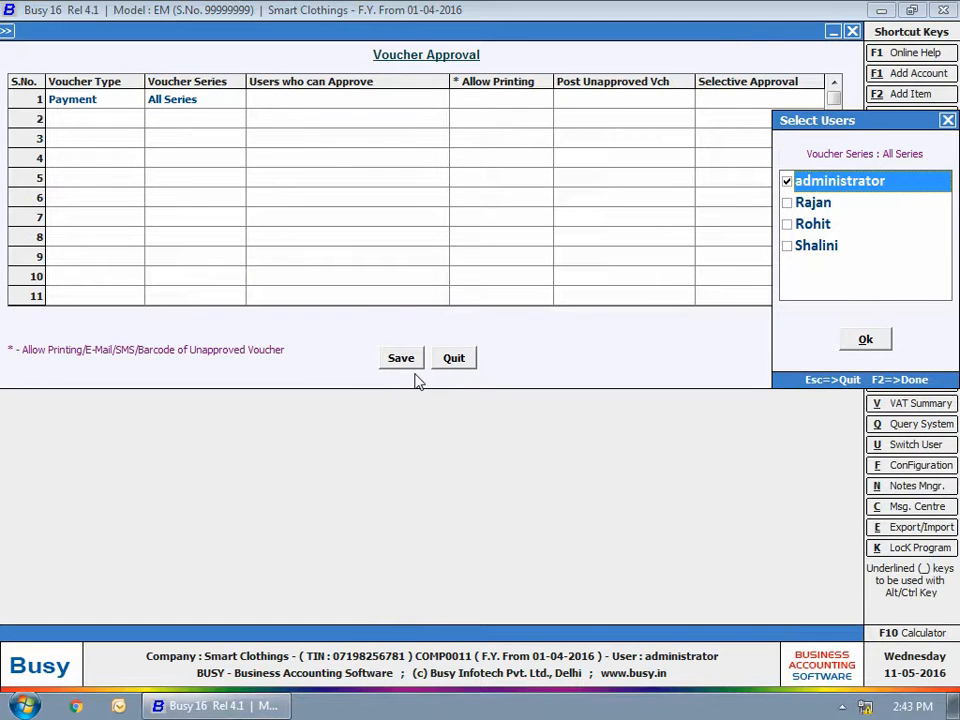
{"action": "left_click", "coordinate": [816, 244]}
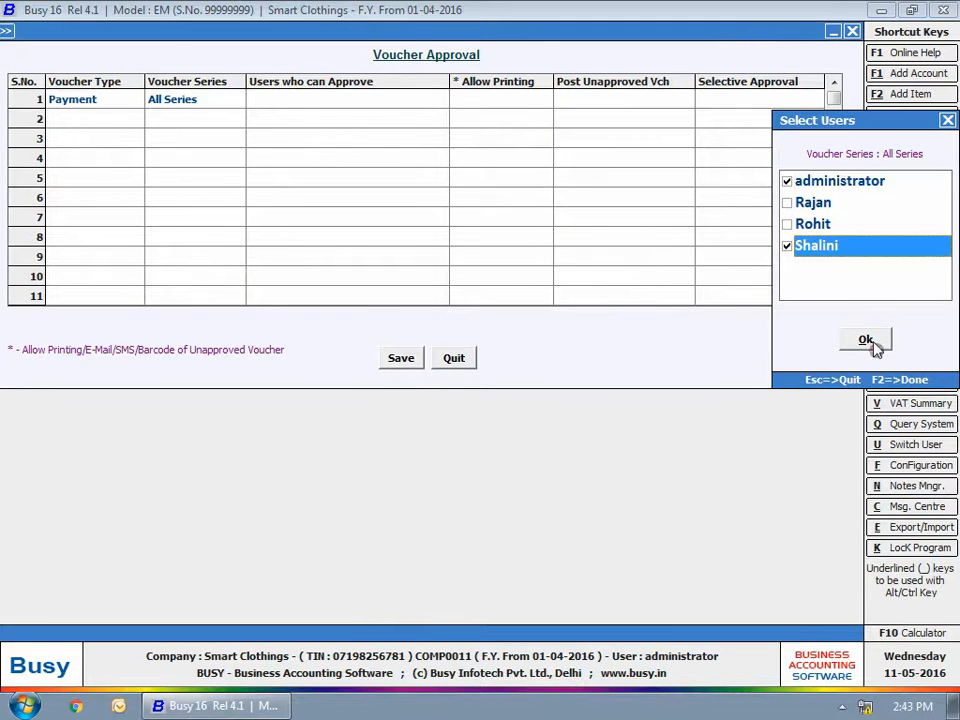
{"action": "left_click", "coordinate": [864, 340]}
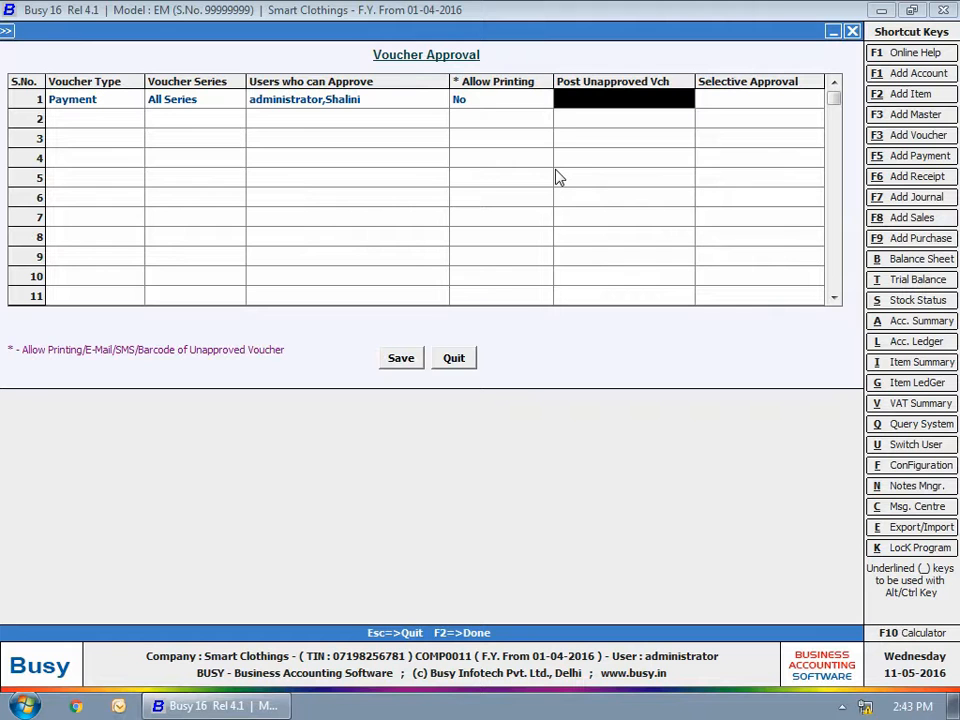
Step: Set Payment's Post Unapproved option and leave selective approval off
{"action": "left_click", "coordinate": [624, 100]}
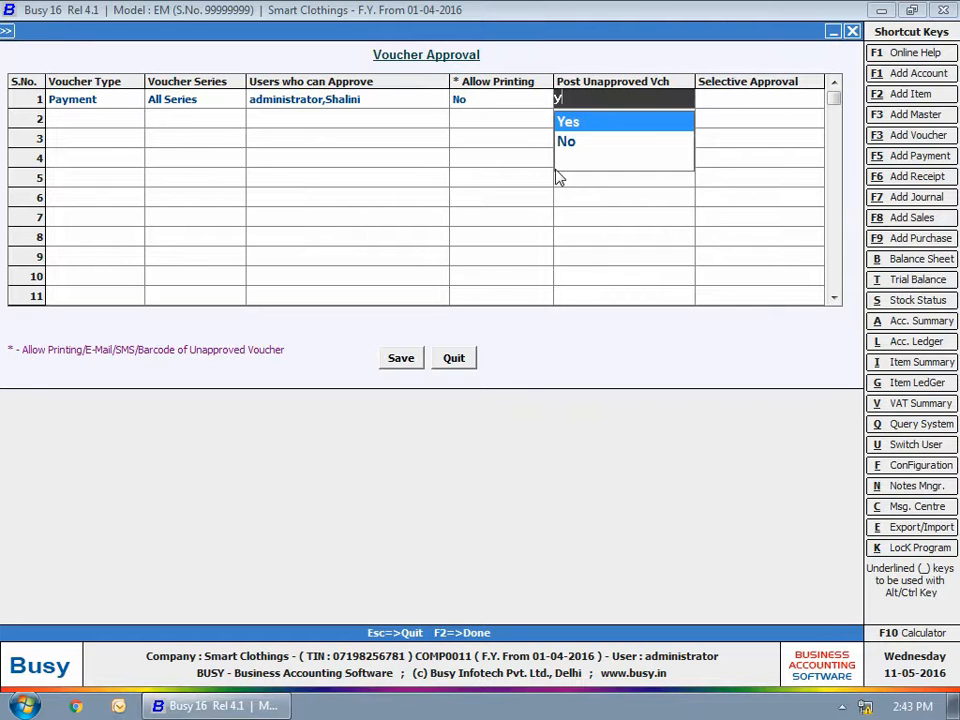
{"action": "type", "text": "es"}
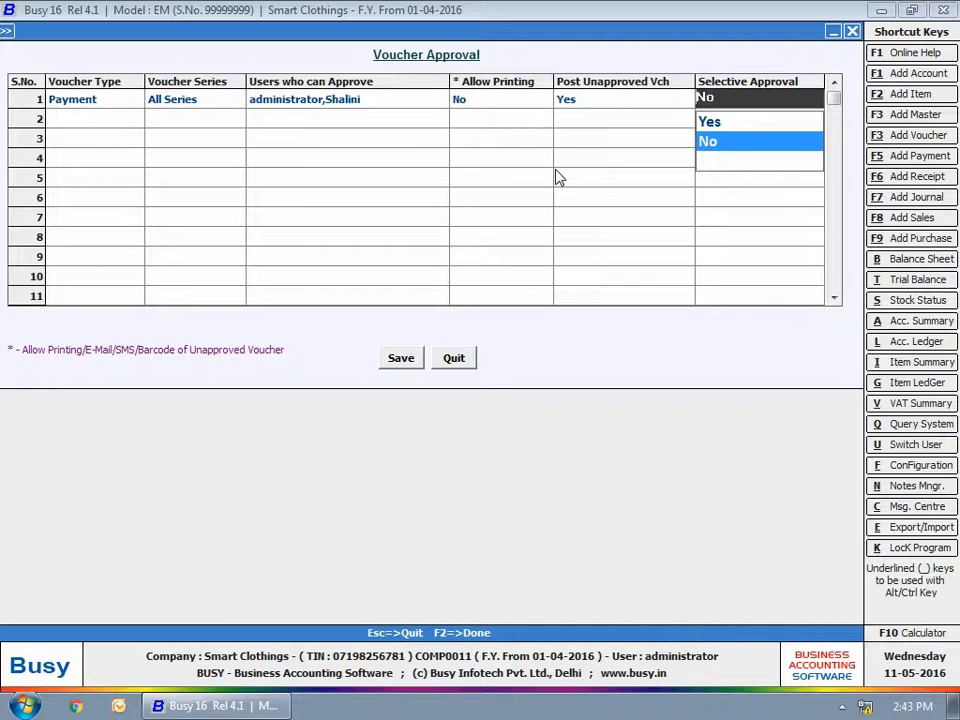
{"action": "left_click", "coordinate": [708, 140]}
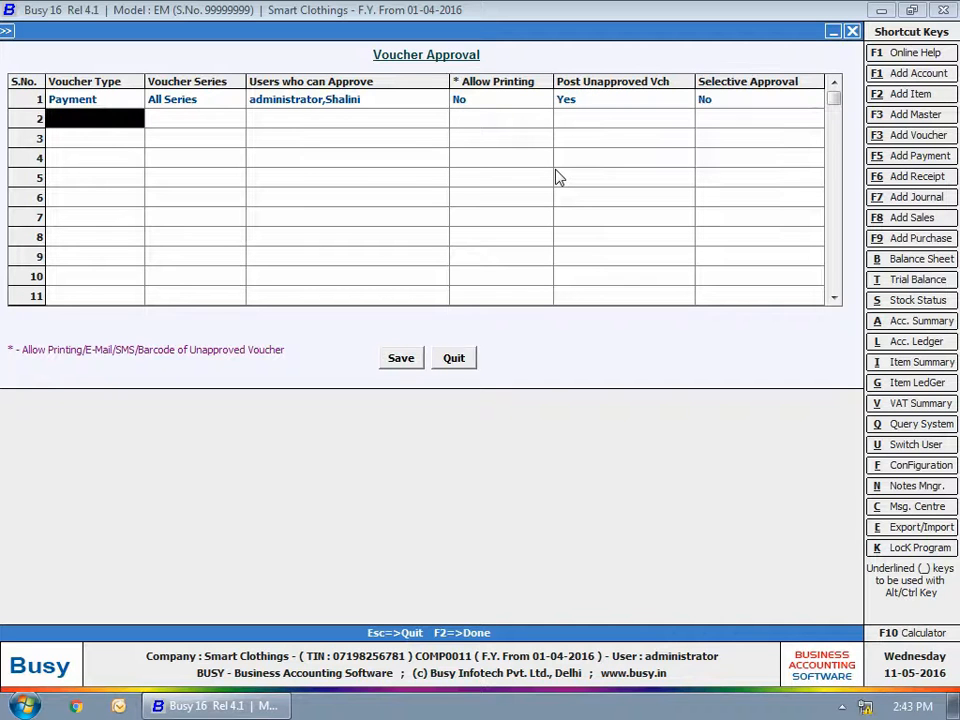
Step: Add a Purchase row that blocks unapproved posting and uses selective approval
{"action": "left_click", "coordinate": [96, 118]}
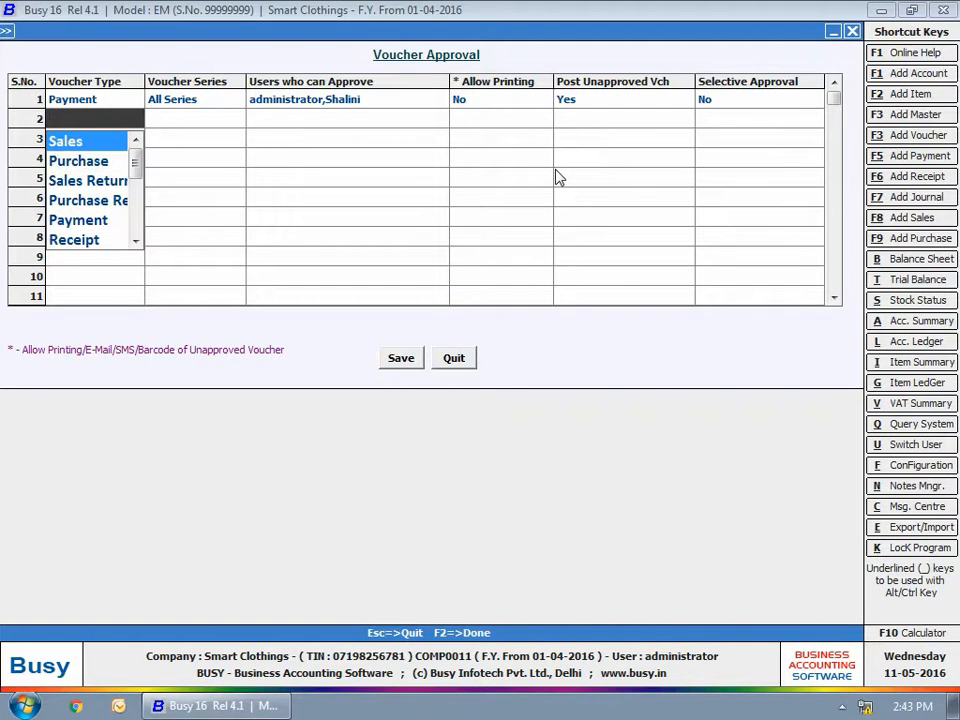
{"action": "left_click", "coordinate": [78, 160]}
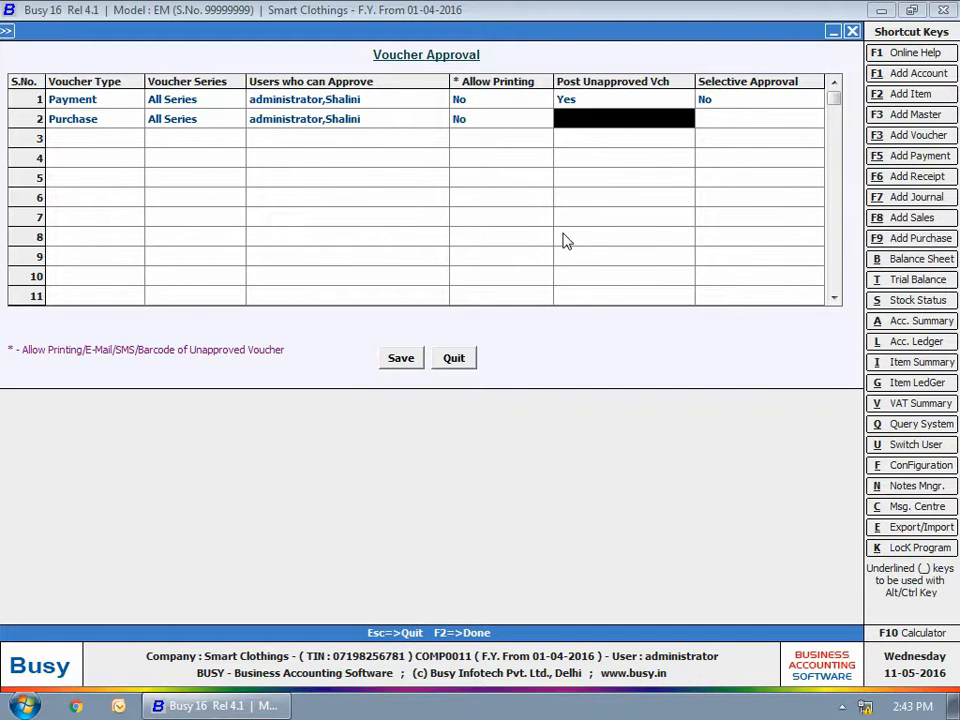
{"action": "left_click", "coordinate": [758, 118]}
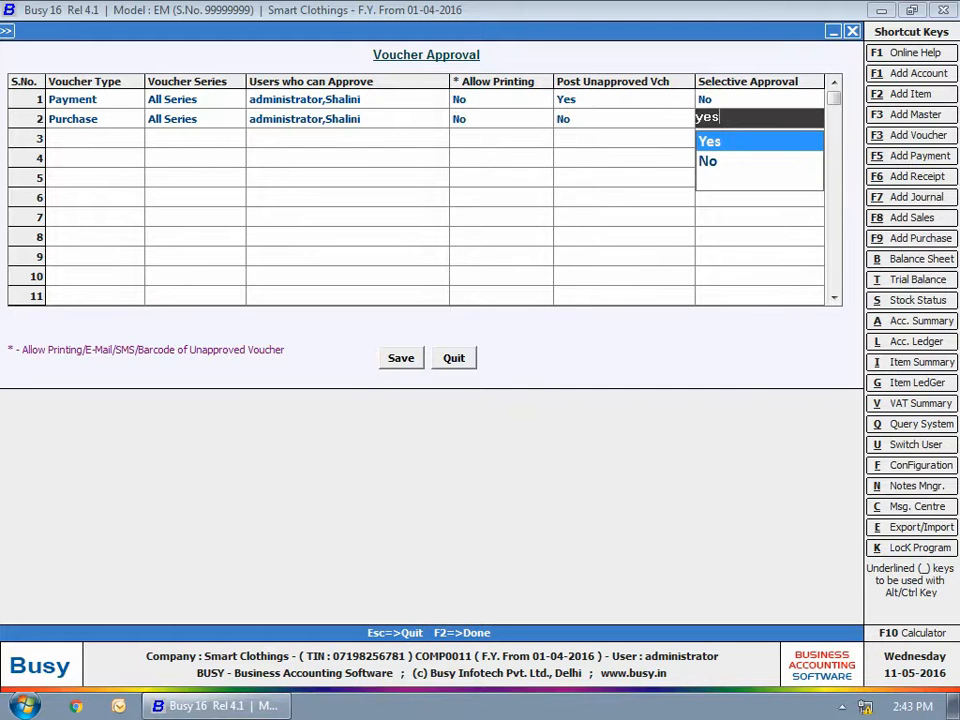
{"action": "left_click", "coordinate": [708, 140]}
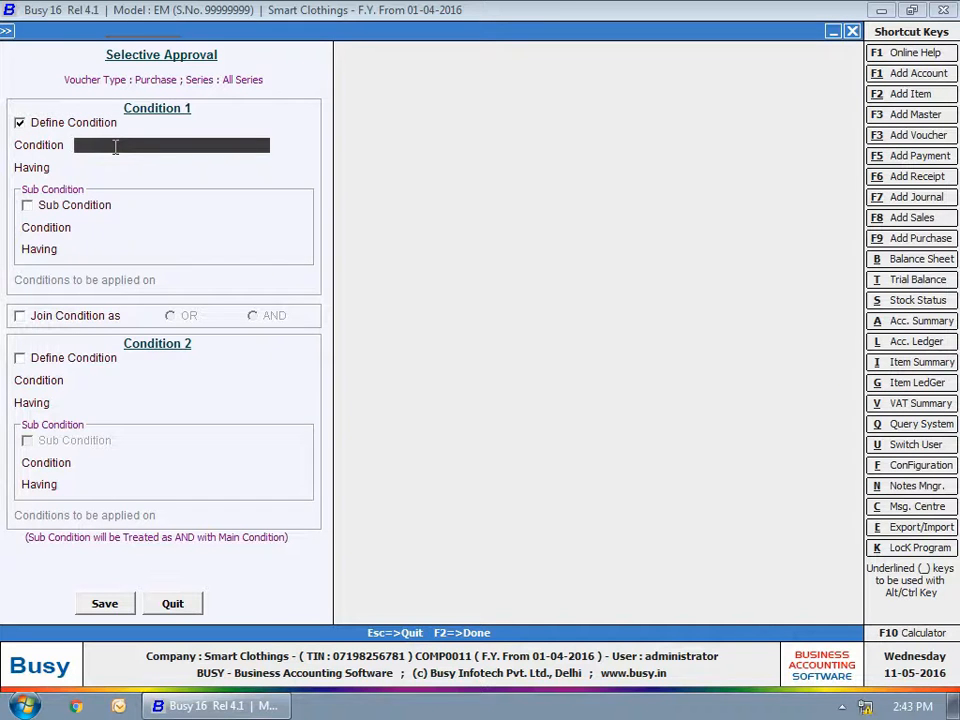
Step: Define the Purchase selective-approval condition on Total Value and save back to Features/Options
{"action": "type", "text": "Total Value"}
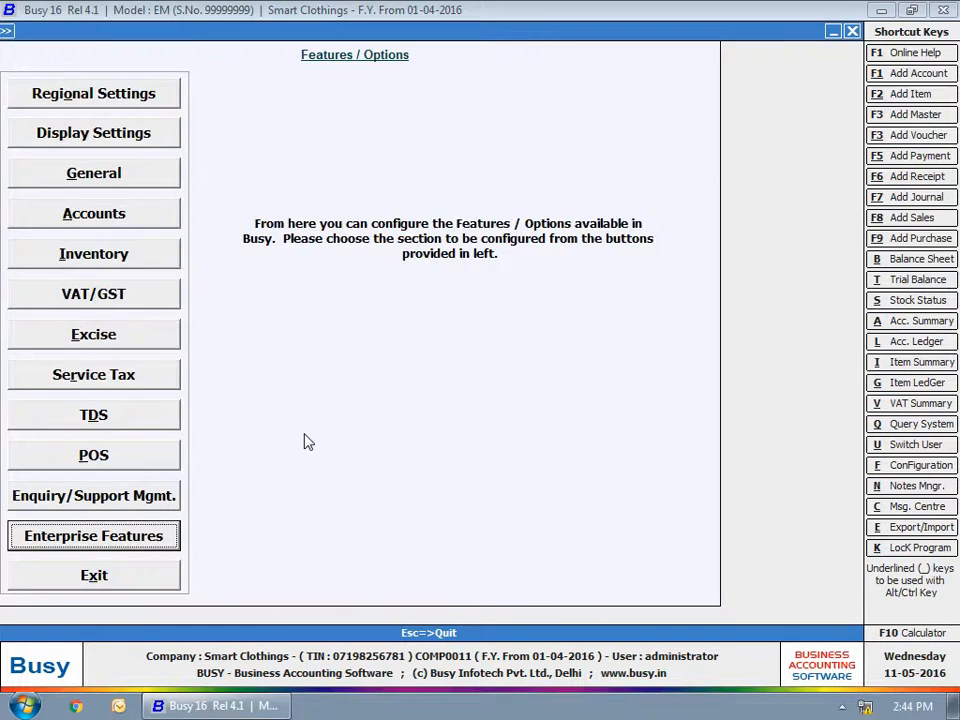
Step: Reopen the Smart Clothings company logged in as user Rohit
{"action": "left_click", "coordinate": [52, 30]}
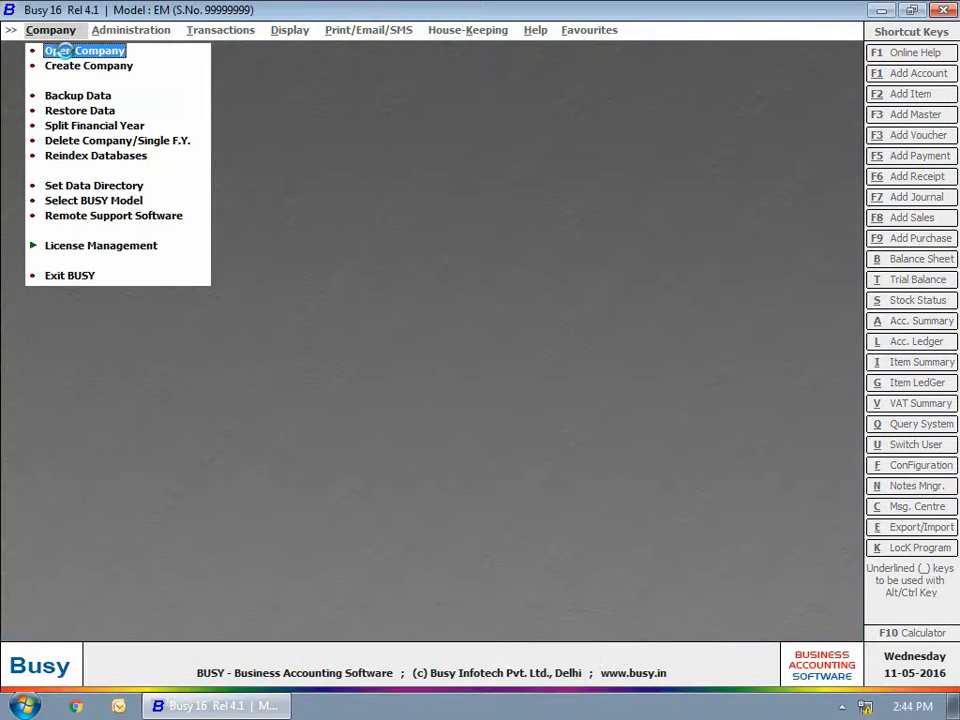
{"action": "left_click", "coordinate": [86, 50]}
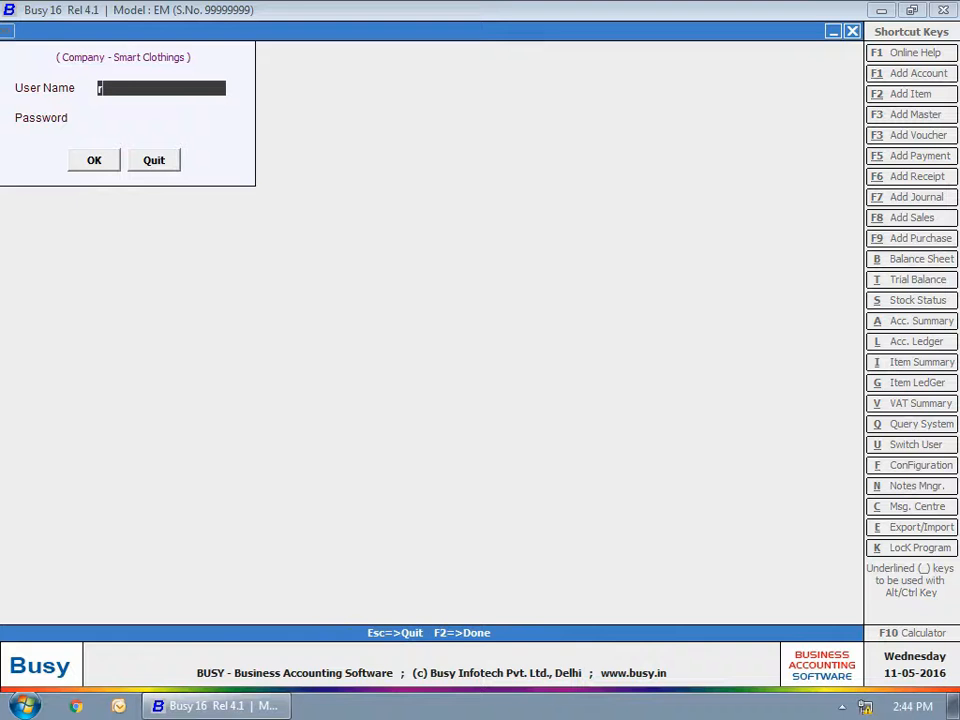
{"action": "type", "text": "Rohit"}
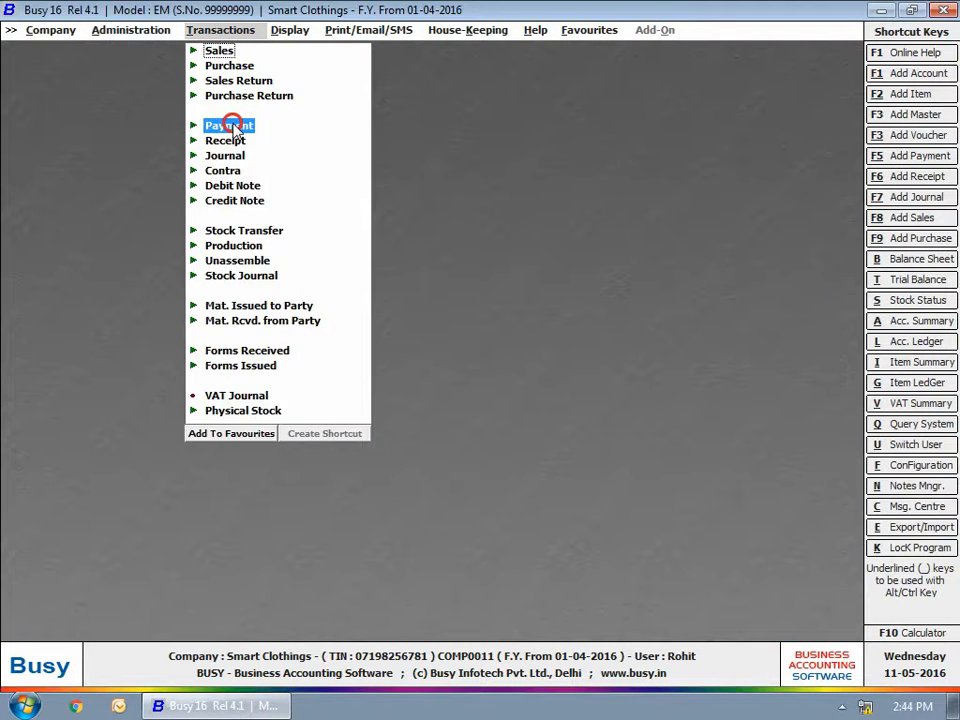
Step: Enter a payment voucher to Anubha Enterprises with its debit amount
{"action": "left_click", "coordinate": [228, 124]}
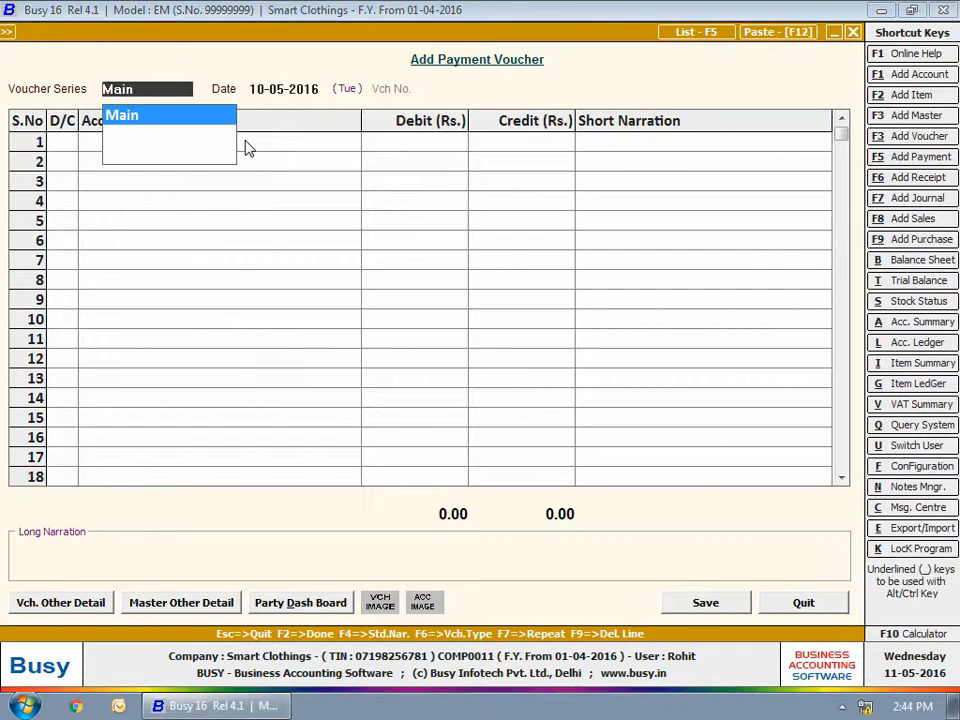
{"action": "type", "text": "an"}
{"action": "left_click", "coordinate": [414, 142]}
{"action": "type", "text": "10"}
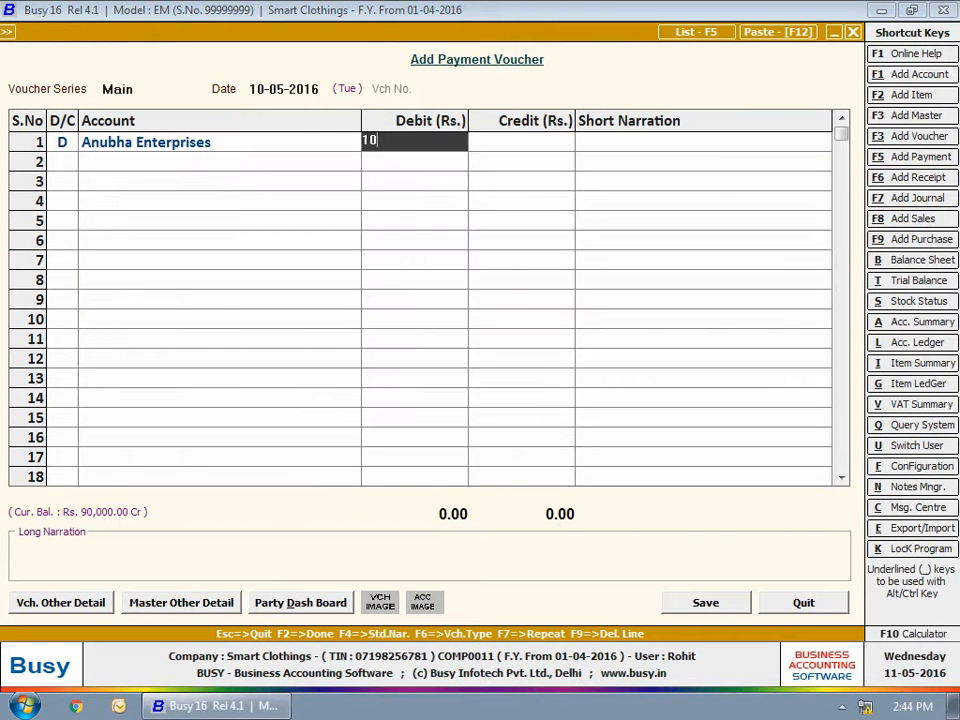
{"action": "key", "text": "enter"}
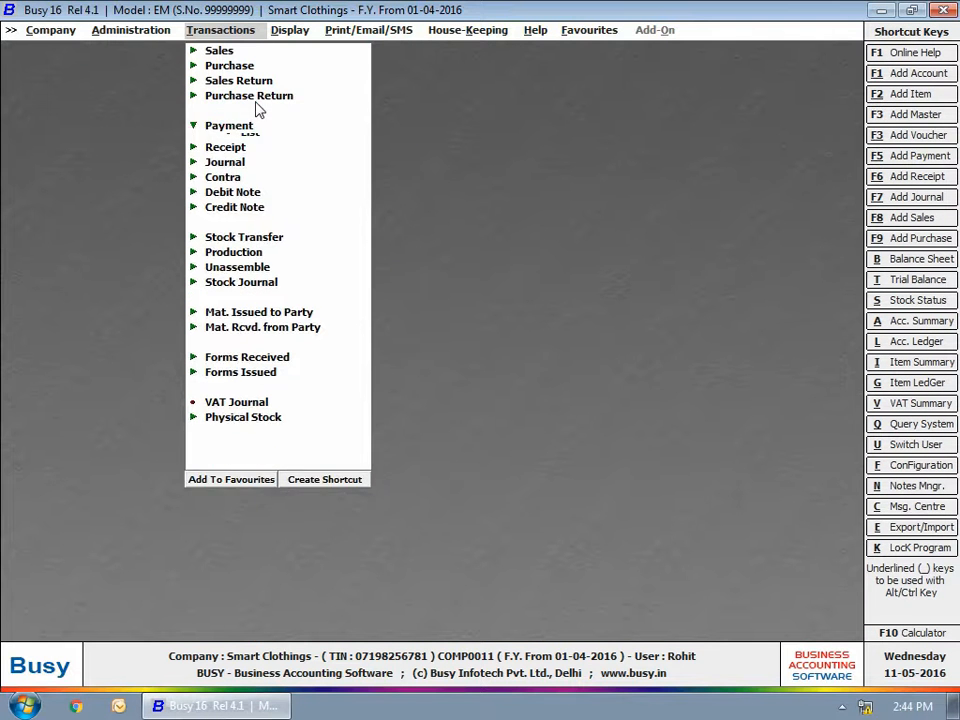
Step: Enter a purchase voucher from Yashika Enterprises Pvt. Ltd. for shirts with VAT bill sundry
{"action": "left_click", "coordinate": [228, 64]}
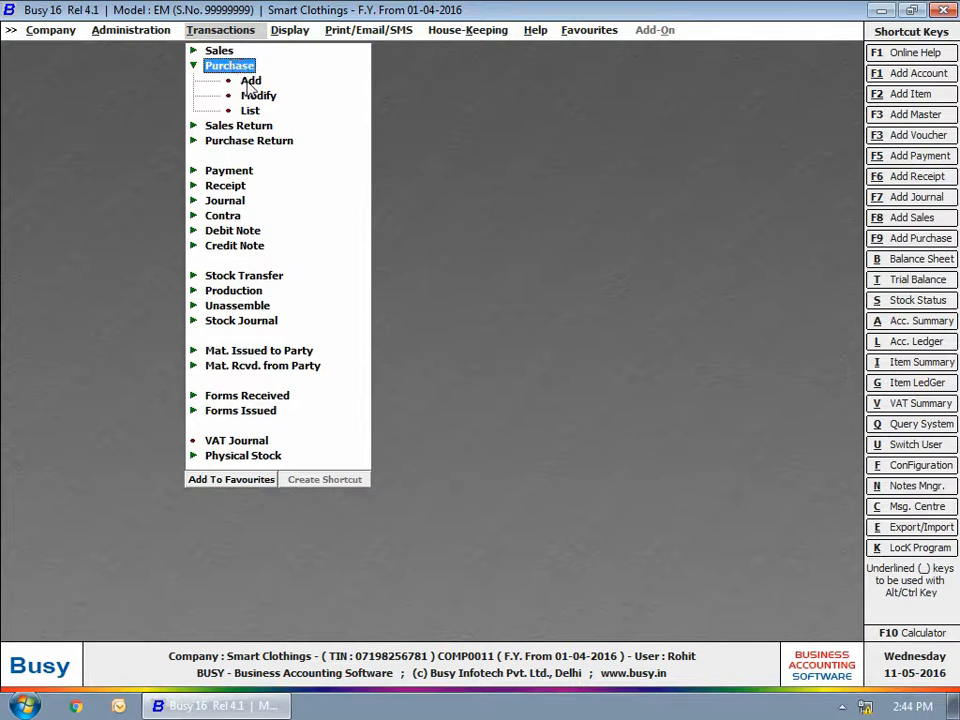
{"action": "left_click", "coordinate": [250, 80]}
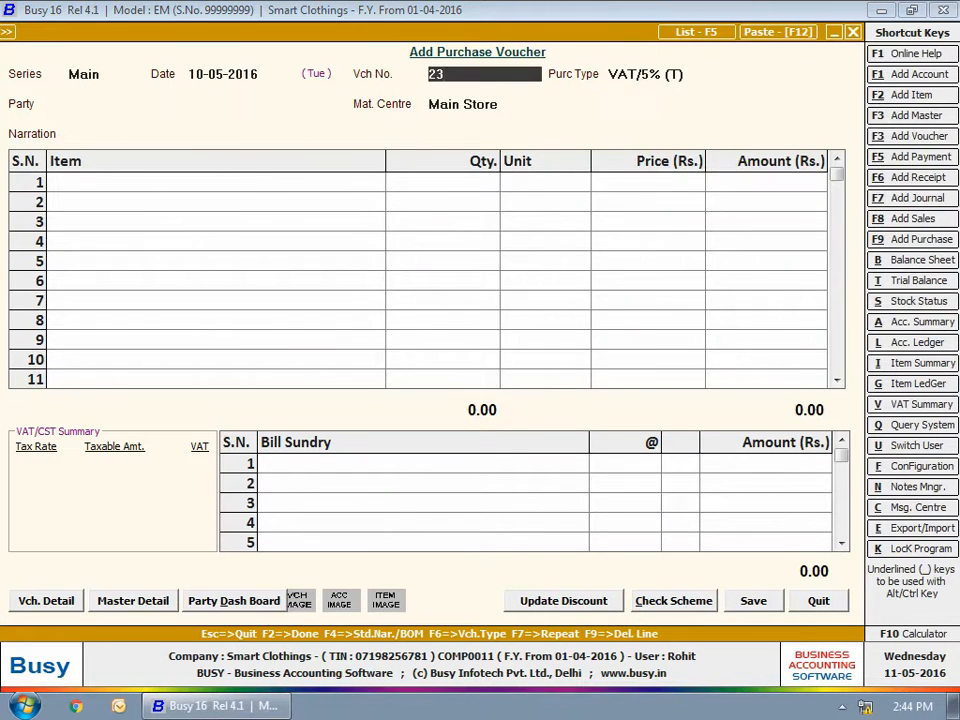
{"action": "type", "text": "Yashika Enterprises Pvt. Ltd."}
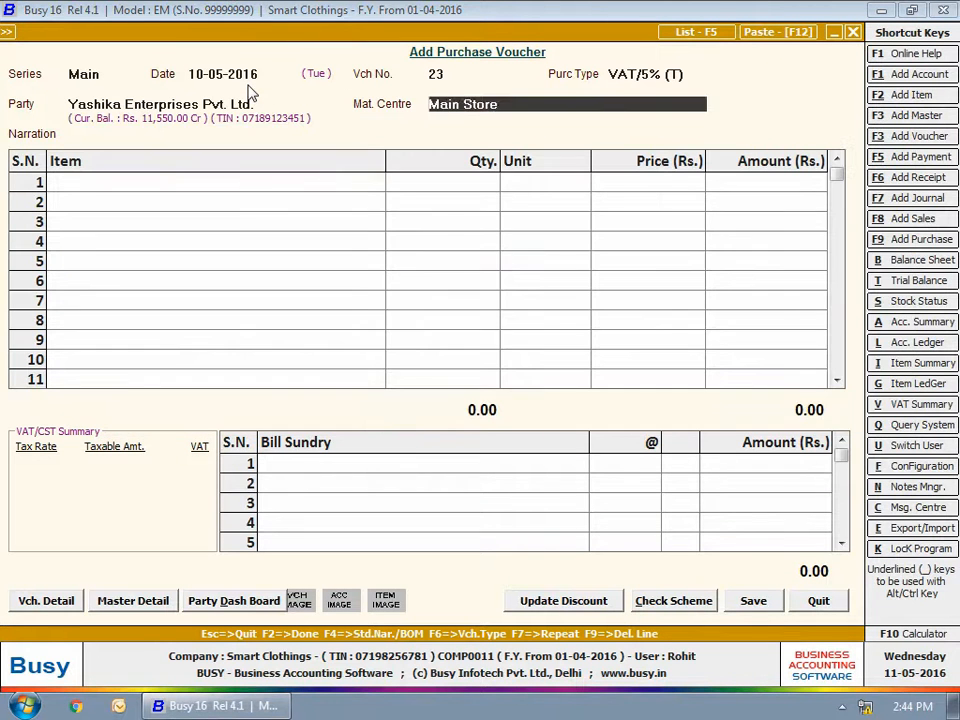
{"action": "type", "text": "shirts"}
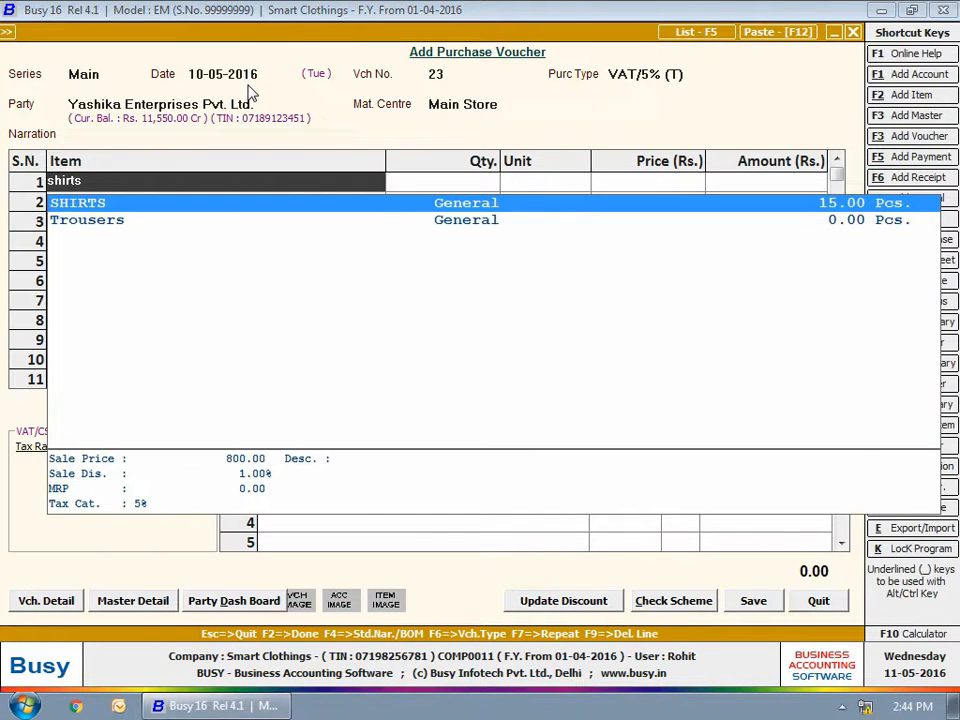
{"action": "type", "text": "vat"}
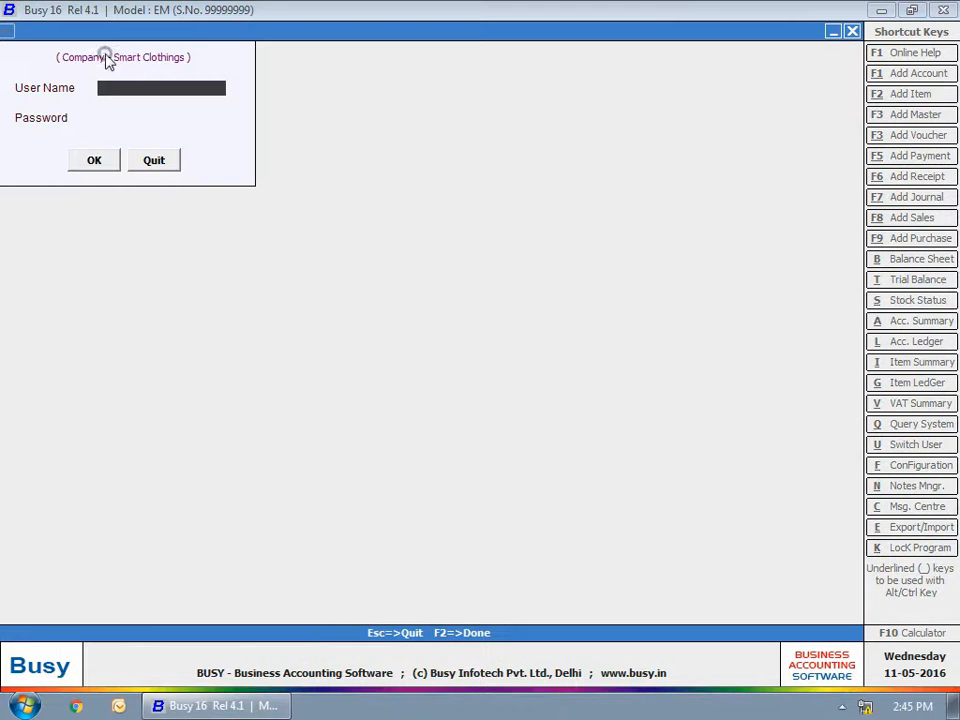
Step: Log in as Shalini and list the vouchers awaiting approval
{"action": "type", "text": "Shalini"}
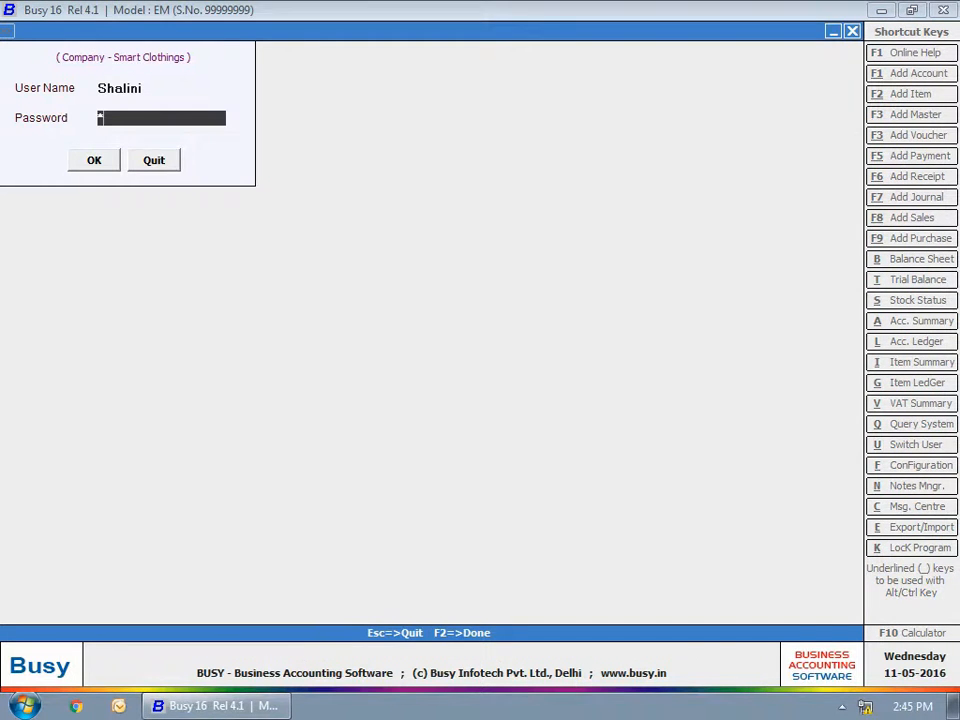
{"action": "left_click", "coordinate": [94, 160]}
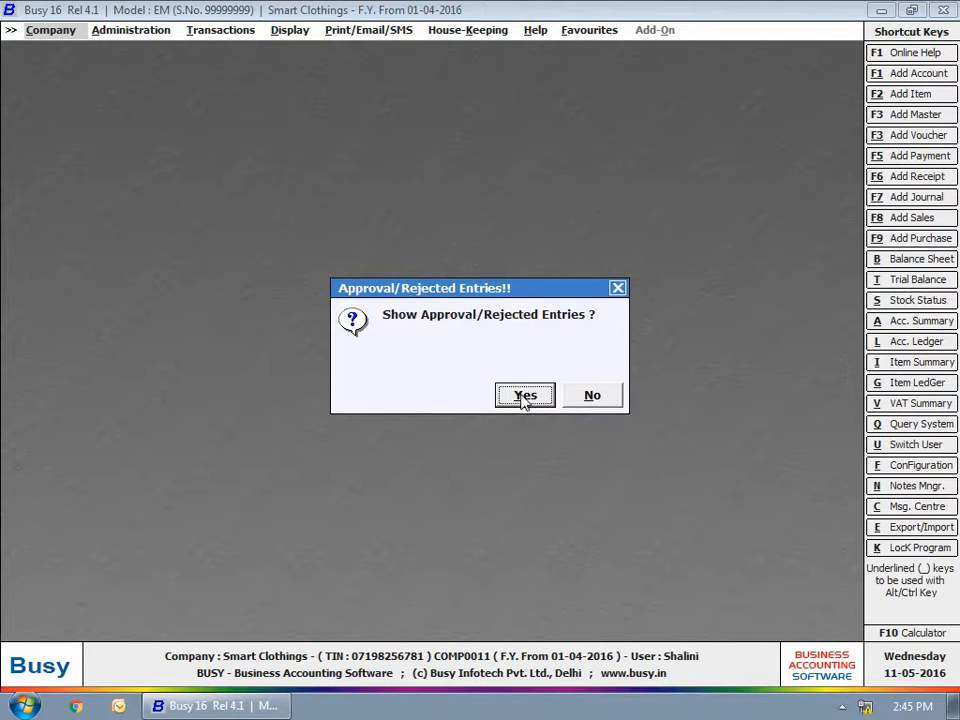
{"action": "left_click", "coordinate": [524, 396]}
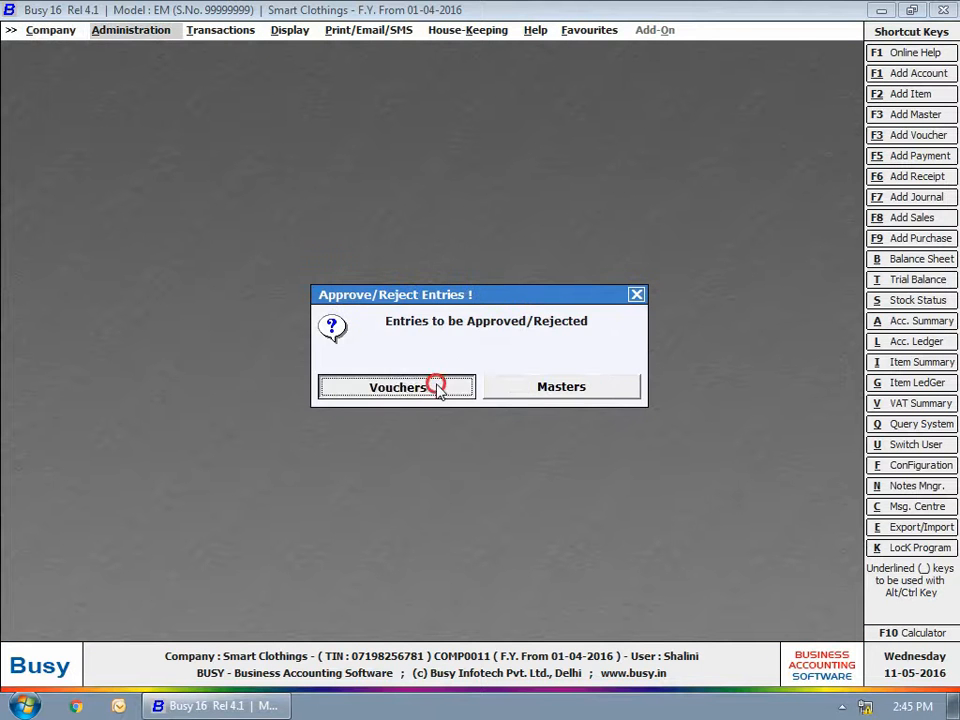
{"action": "left_click", "coordinate": [396, 388]}
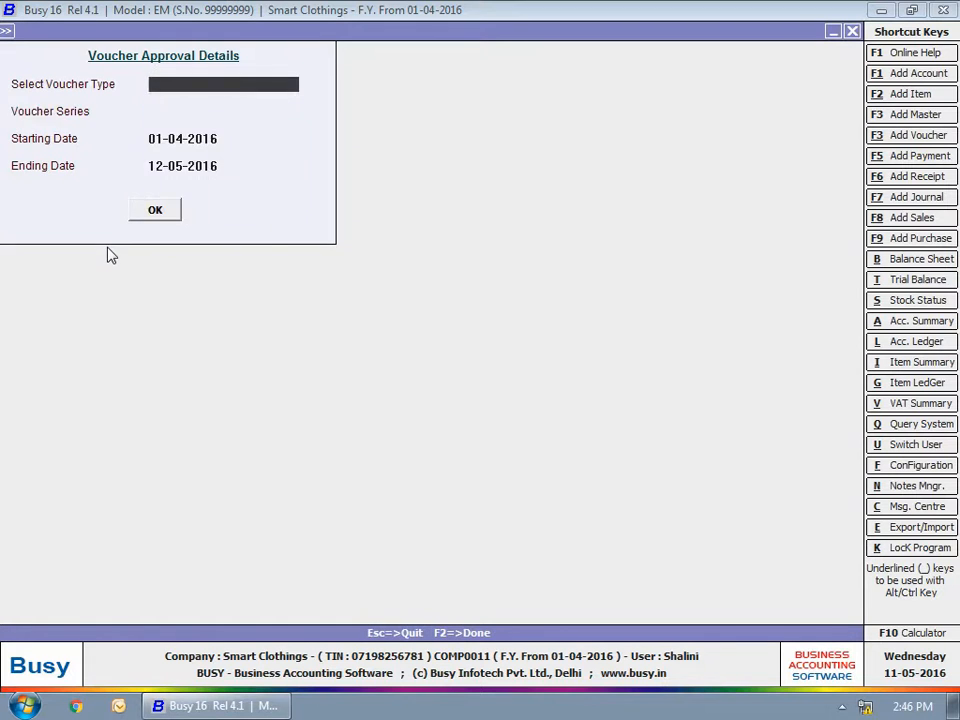
{"action": "left_click", "coordinate": [156, 210]}
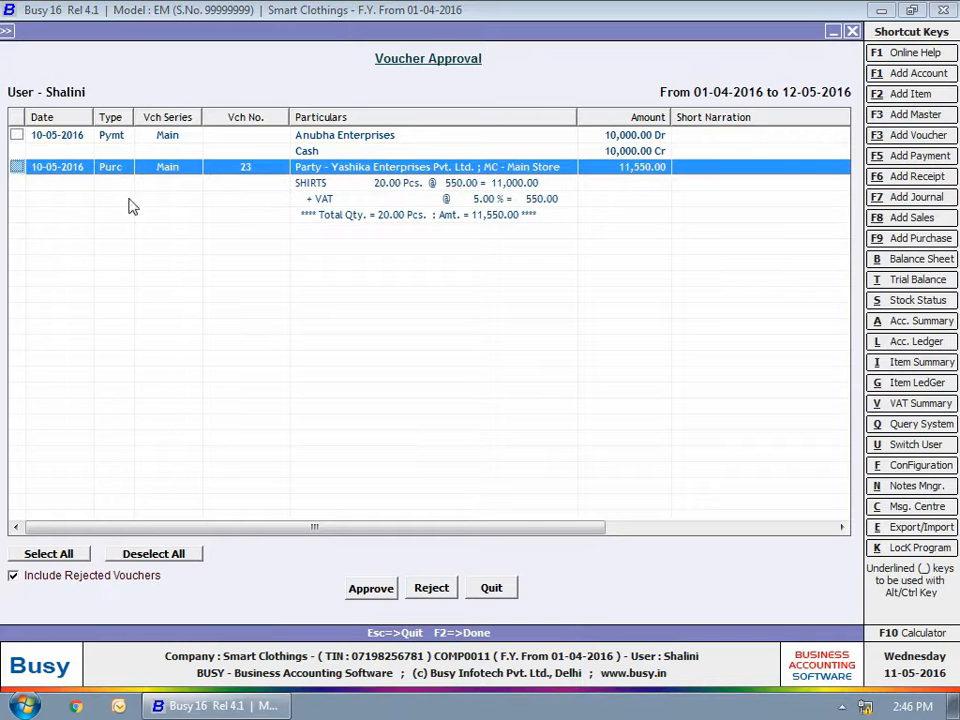
Step: Mark the Yashika Enterprises purchase voucher and approve it
{"action": "left_click", "coordinate": [16, 166]}
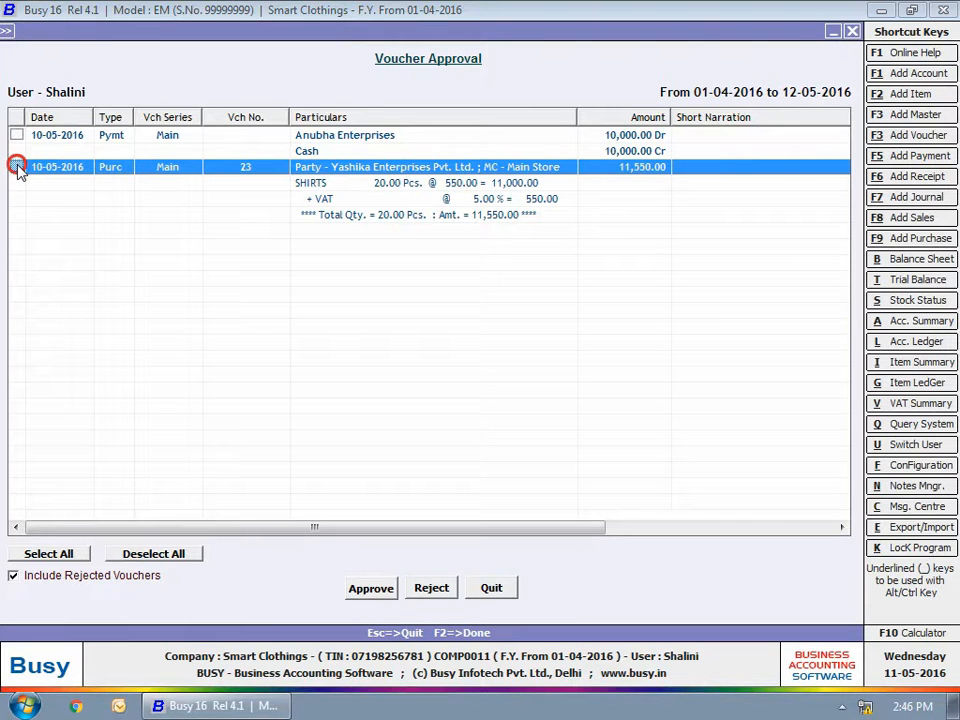
{"action": "left_click", "coordinate": [16, 166]}
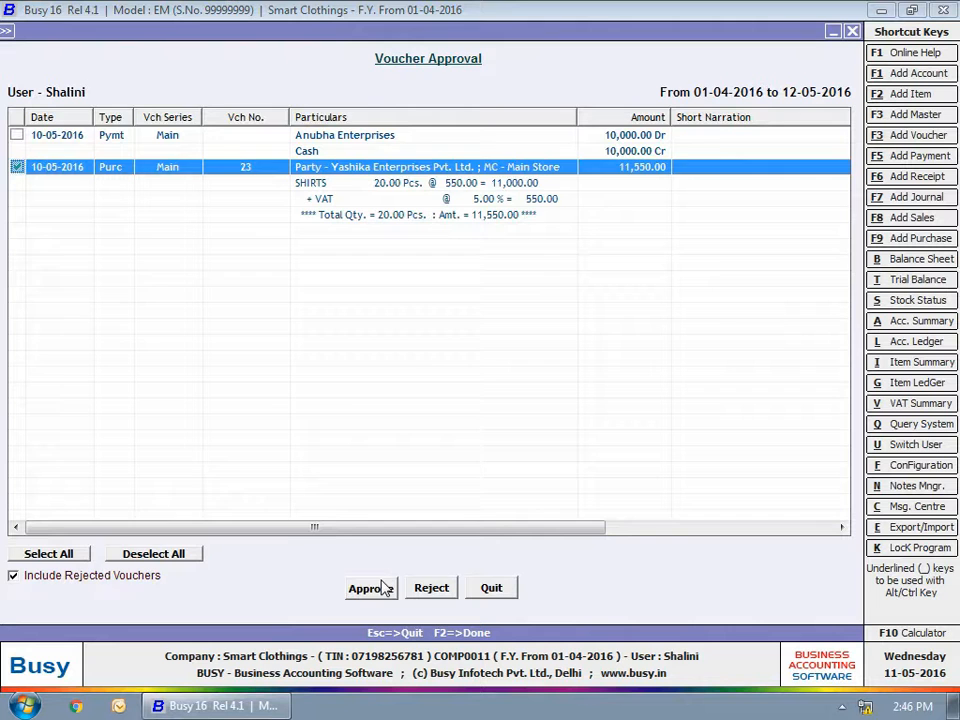
{"action": "left_click", "coordinate": [370, 588]}
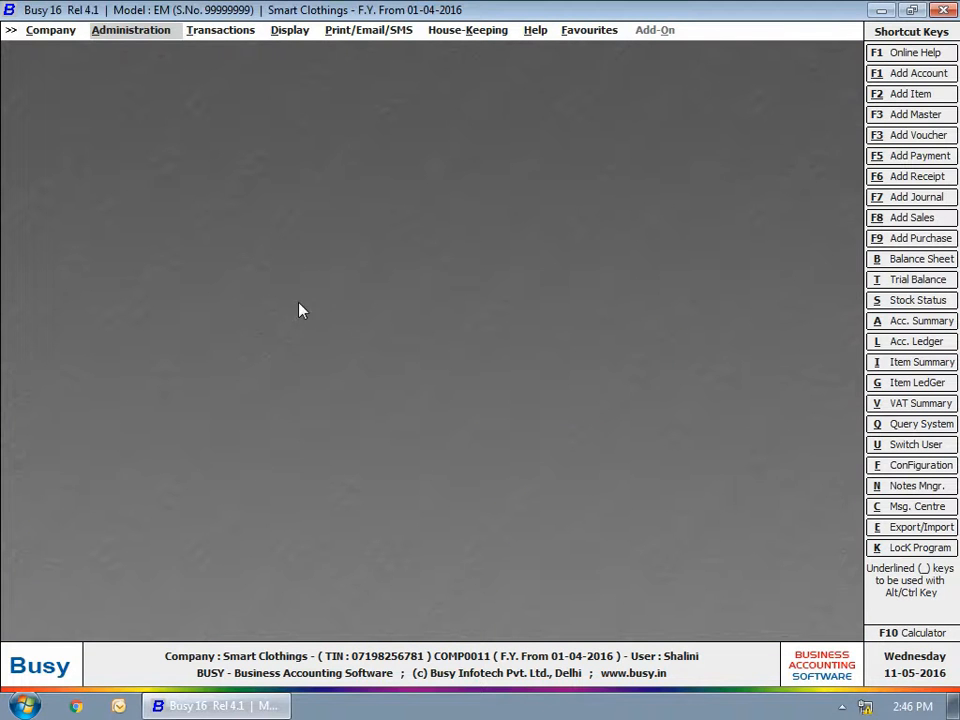
Step: Run the Voucher/Master Approval Report from Check List and approve the Anubha Enterprises payment voucher
{"action": "left_click", "coordinate": [288, 30]}
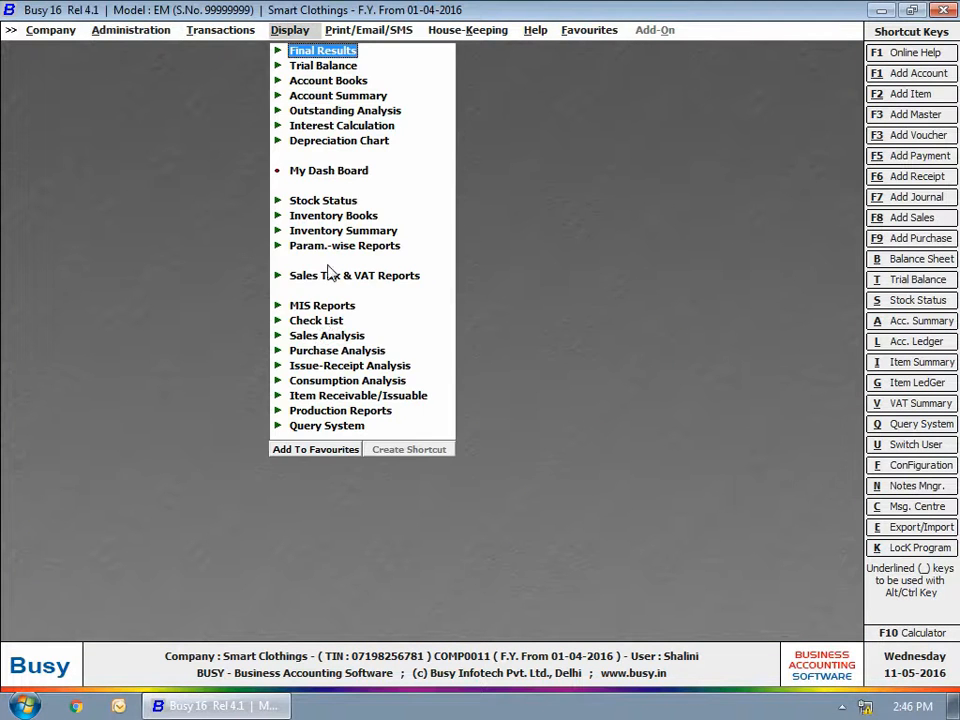
{"action": "left_click", "coordinate": [316, 304]}
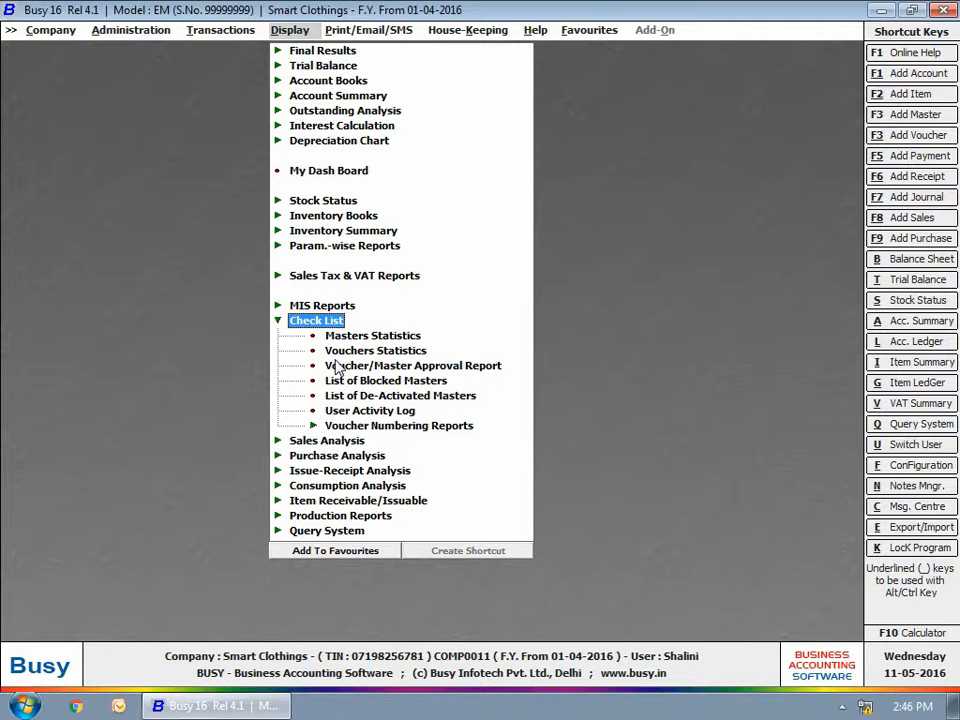
{"action": "left_click", "coordinate": [412, 364]}
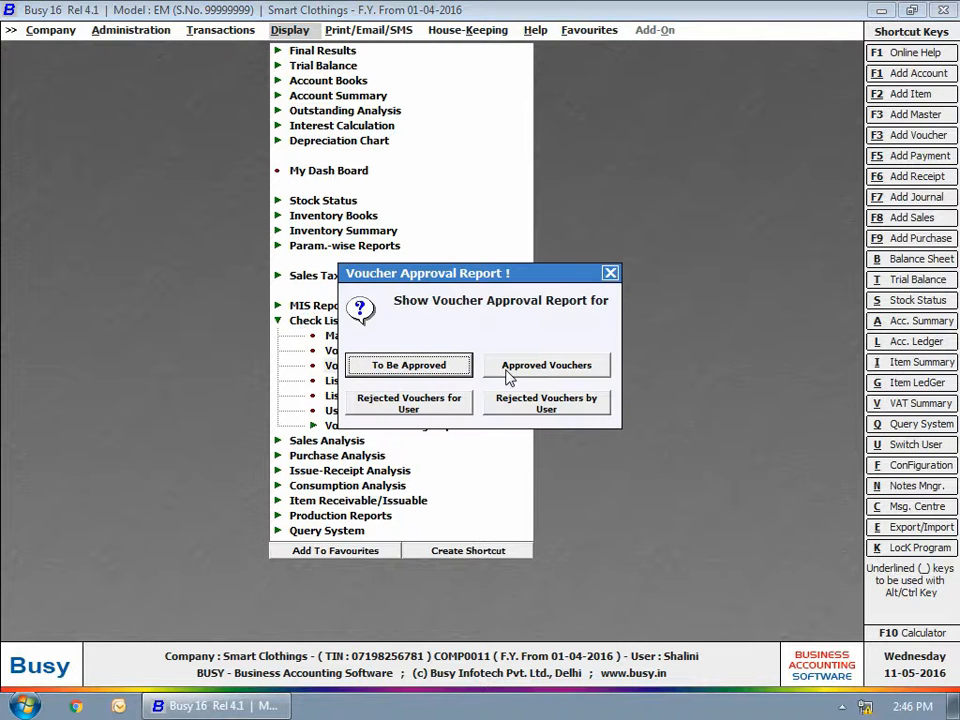
{"action": "left_click", "coordinate": [546, 364]}
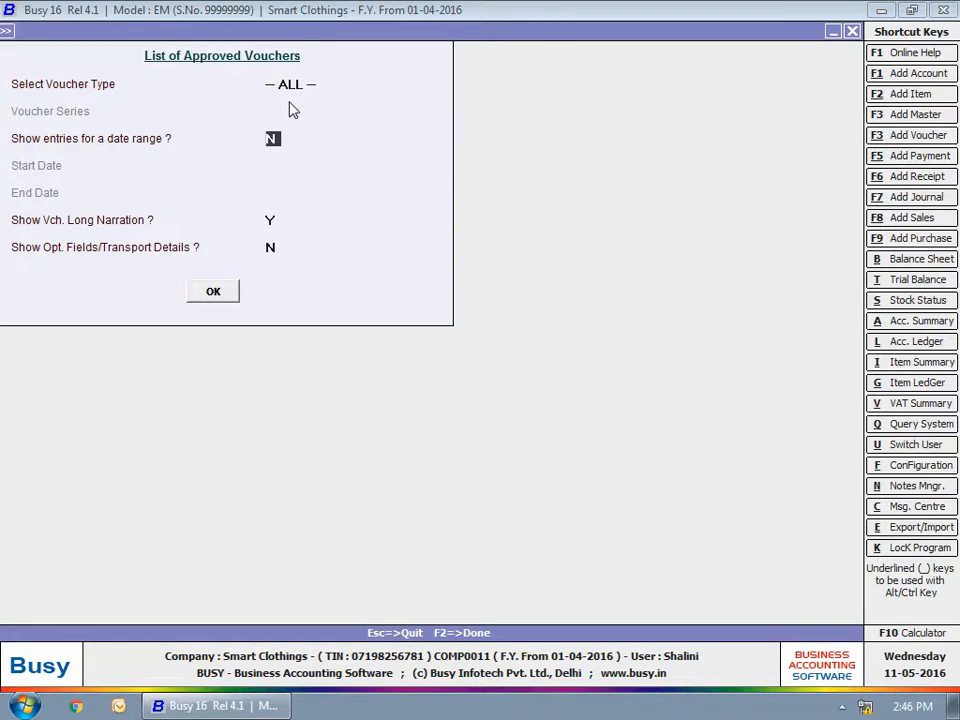
{"action": "left_click", "coordinate": [212, 292]}
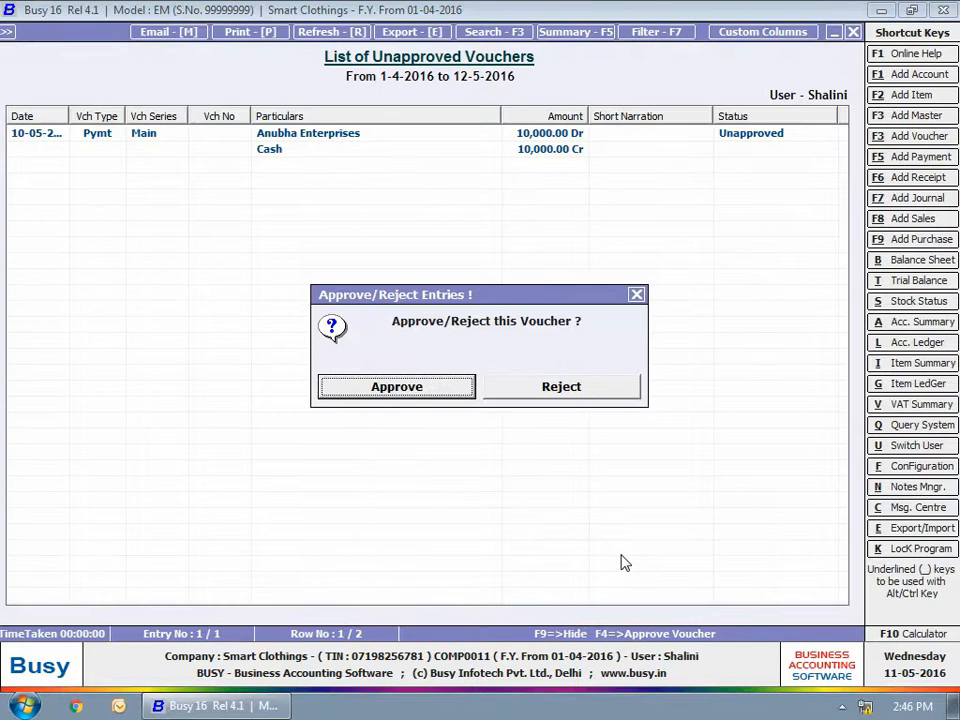
{"action": "mouse_move", "coordinate": [396, 386]}
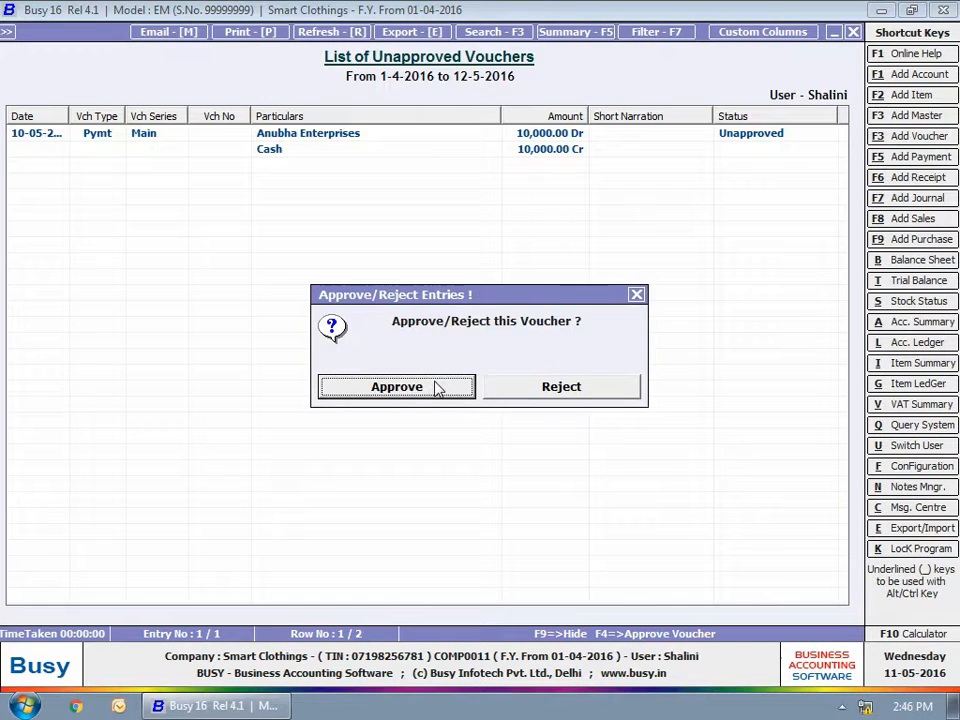
{"action": "left_click", "coordinate": [396, 386]}
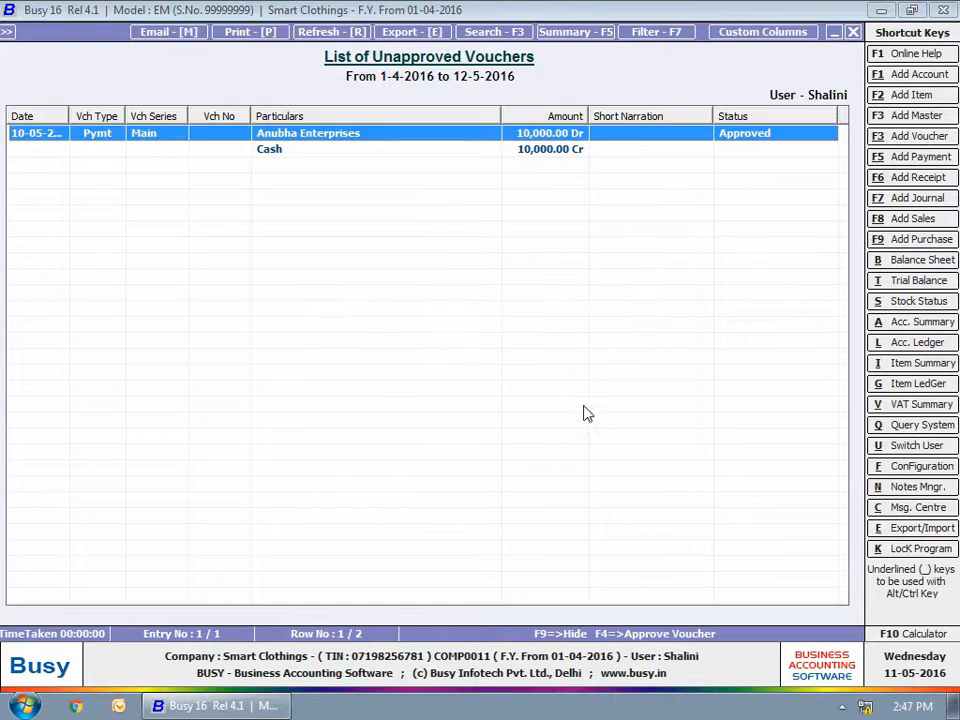